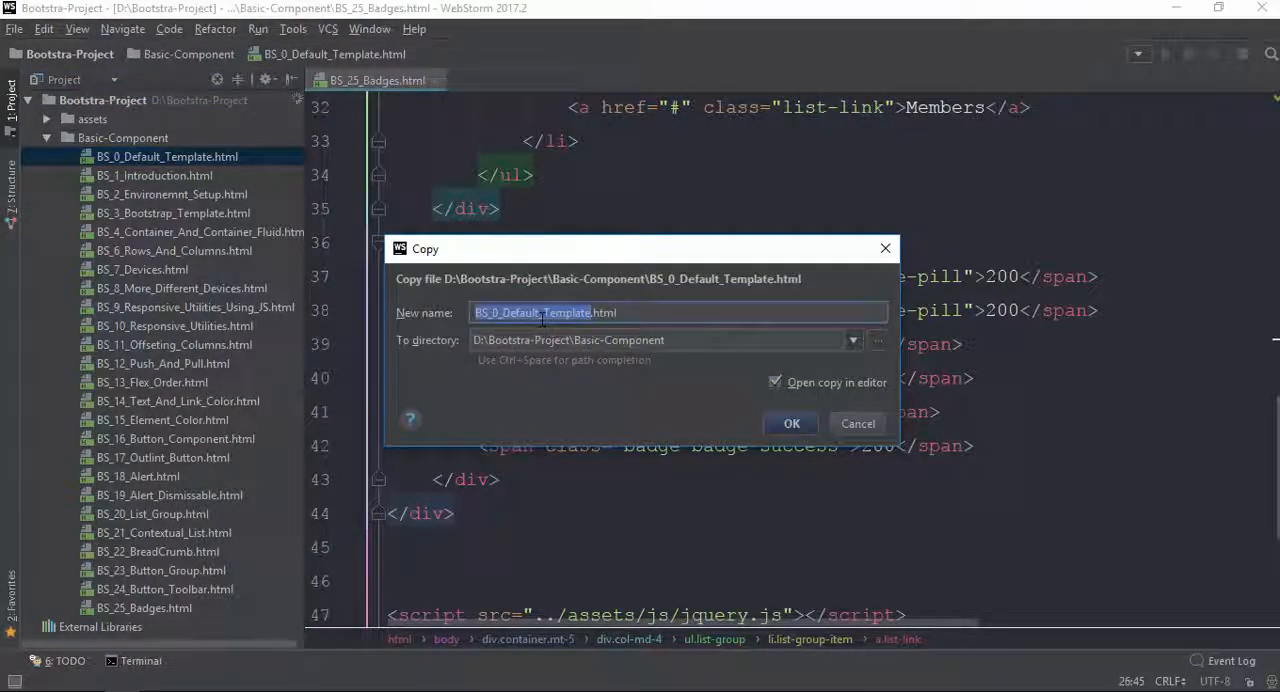
Name the copied template BS_26_Nav_Component.html and confirm so it opens in the editor
type("BS_2.html")
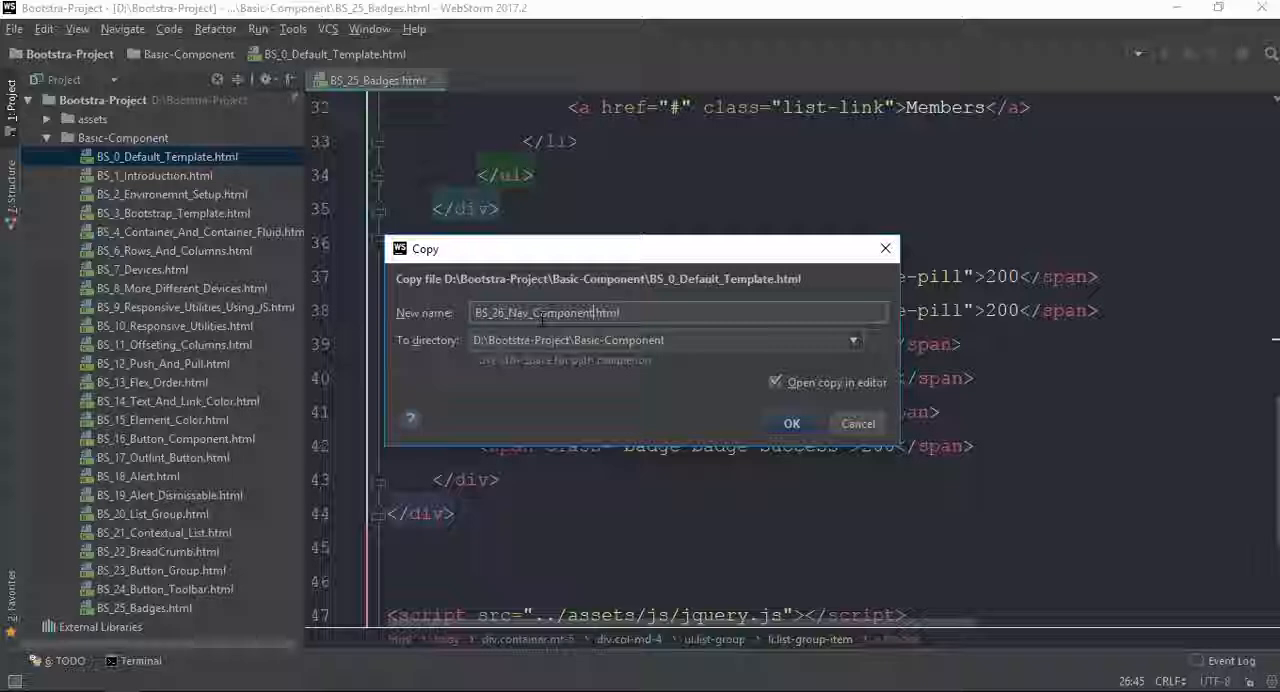
left_click(792, 422)
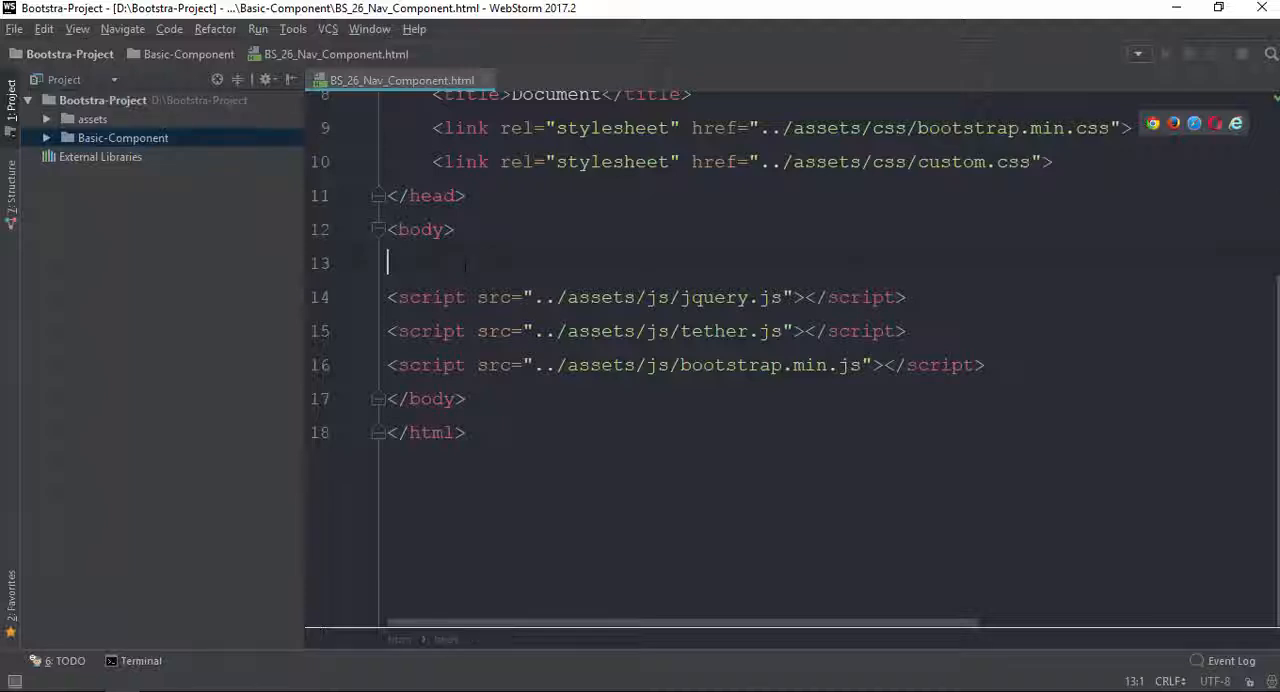
Add a .container.mt-5 div holding a ul.nav with list items and anchors via Emmet
key("Enter")
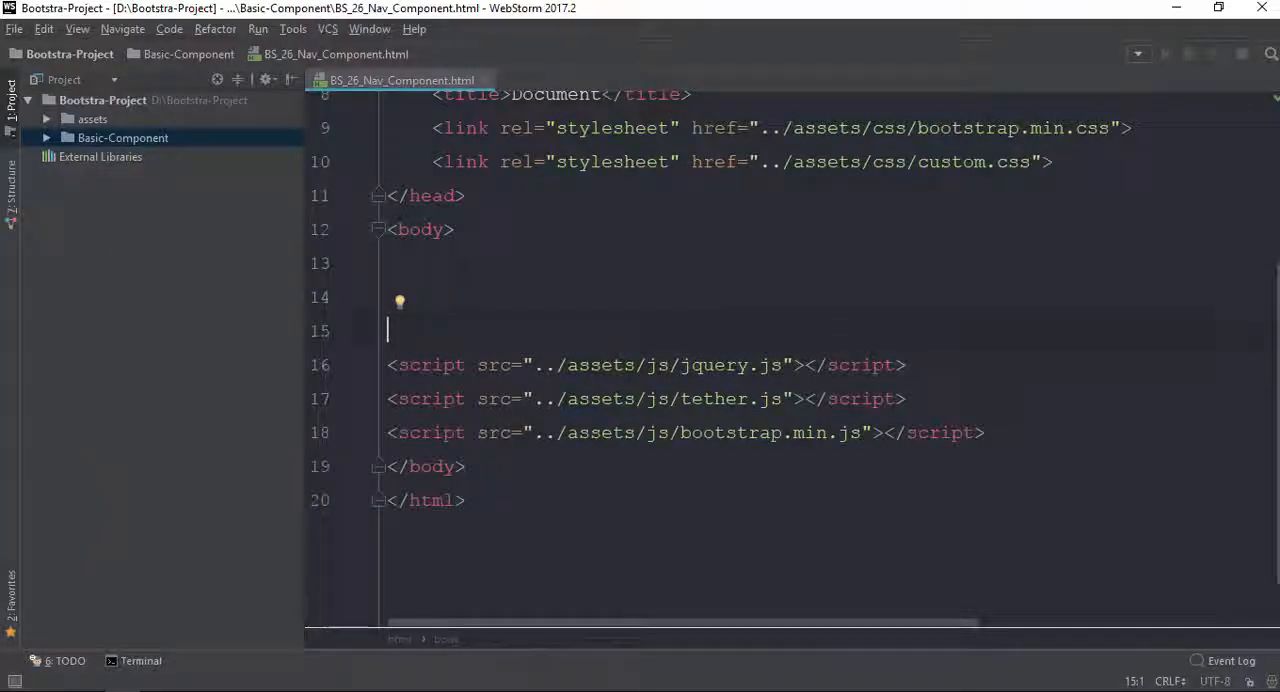
type(".container mt-5\">")
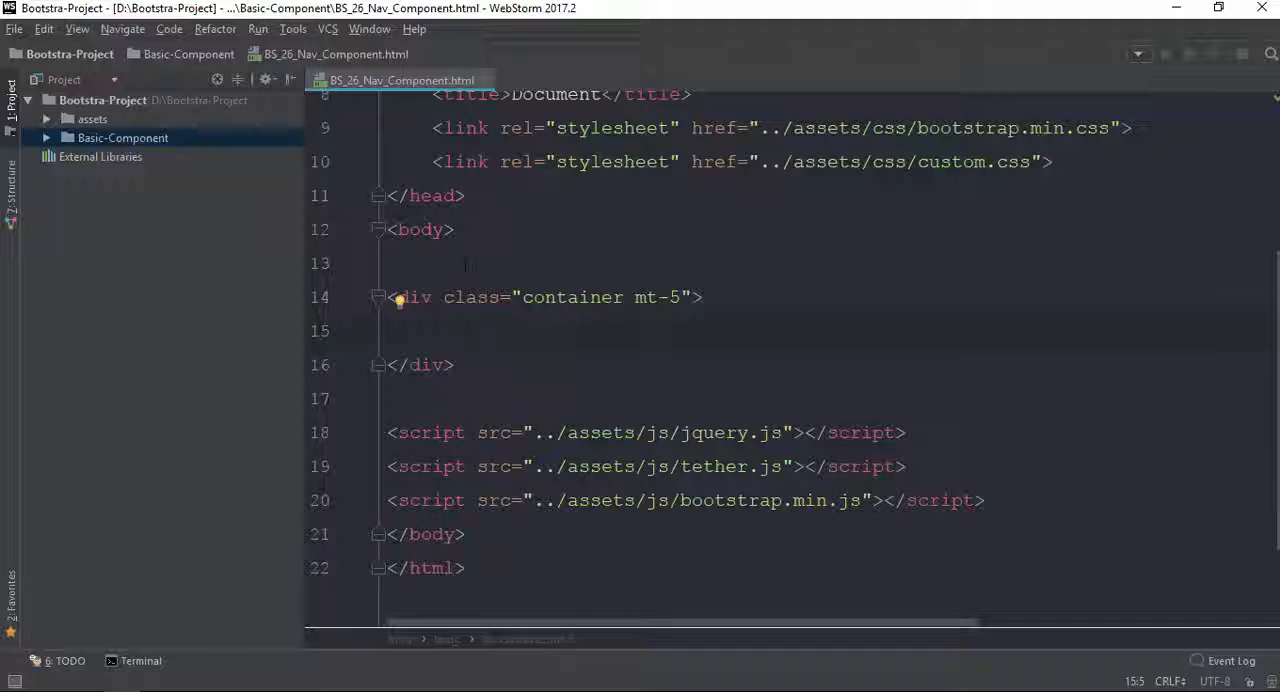
type("ul")
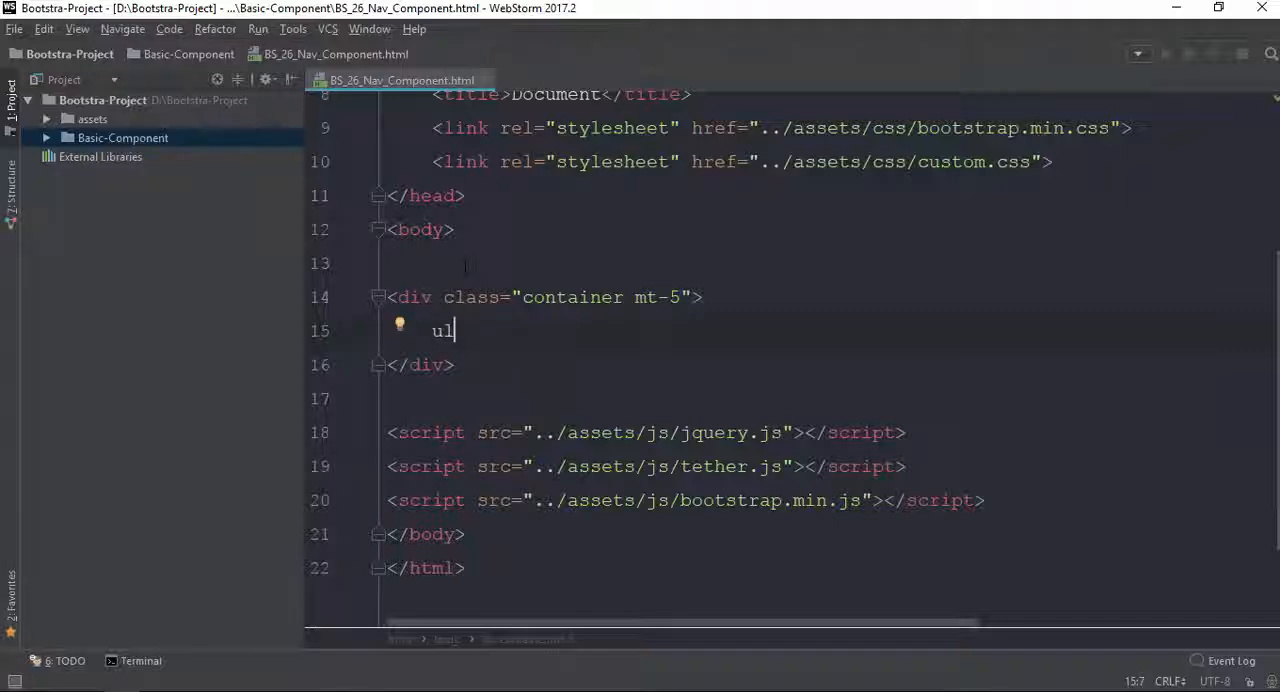
type(">li*")
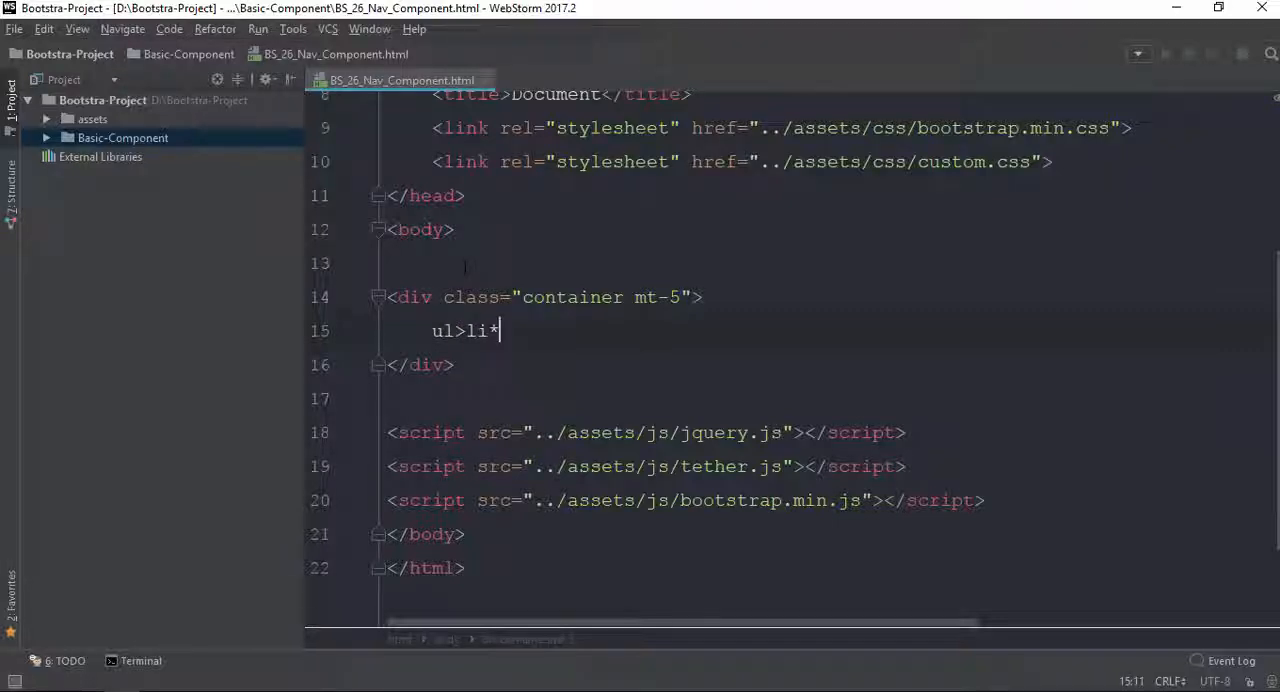
type("5>a")
type("li.nav")
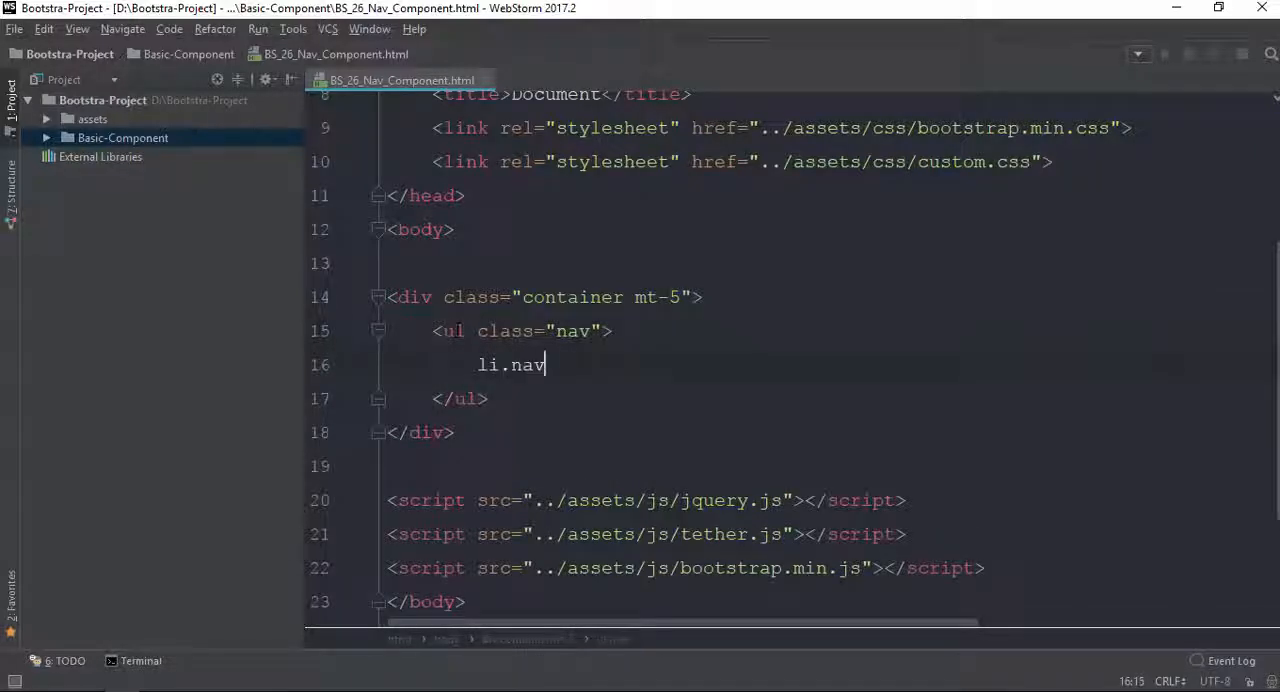
Give the item class nav-item and the anchor class nav-link, href # and text Home
key("Tab")
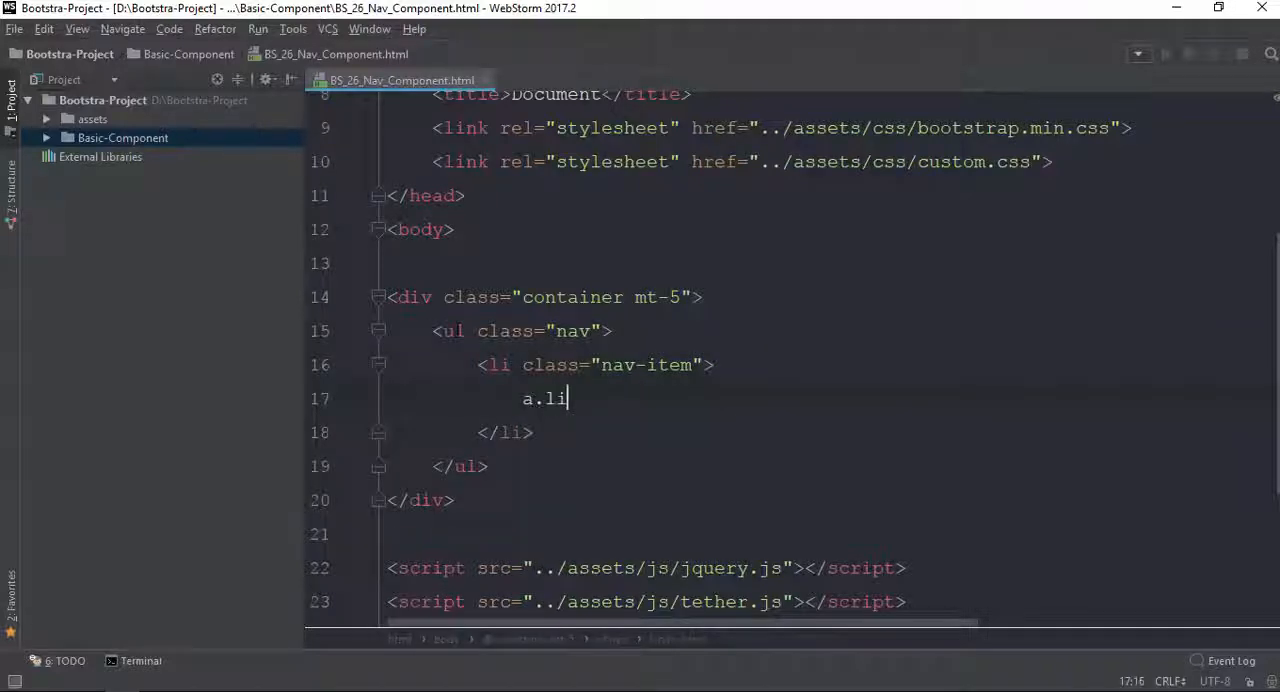
type("av-link\"></a>")
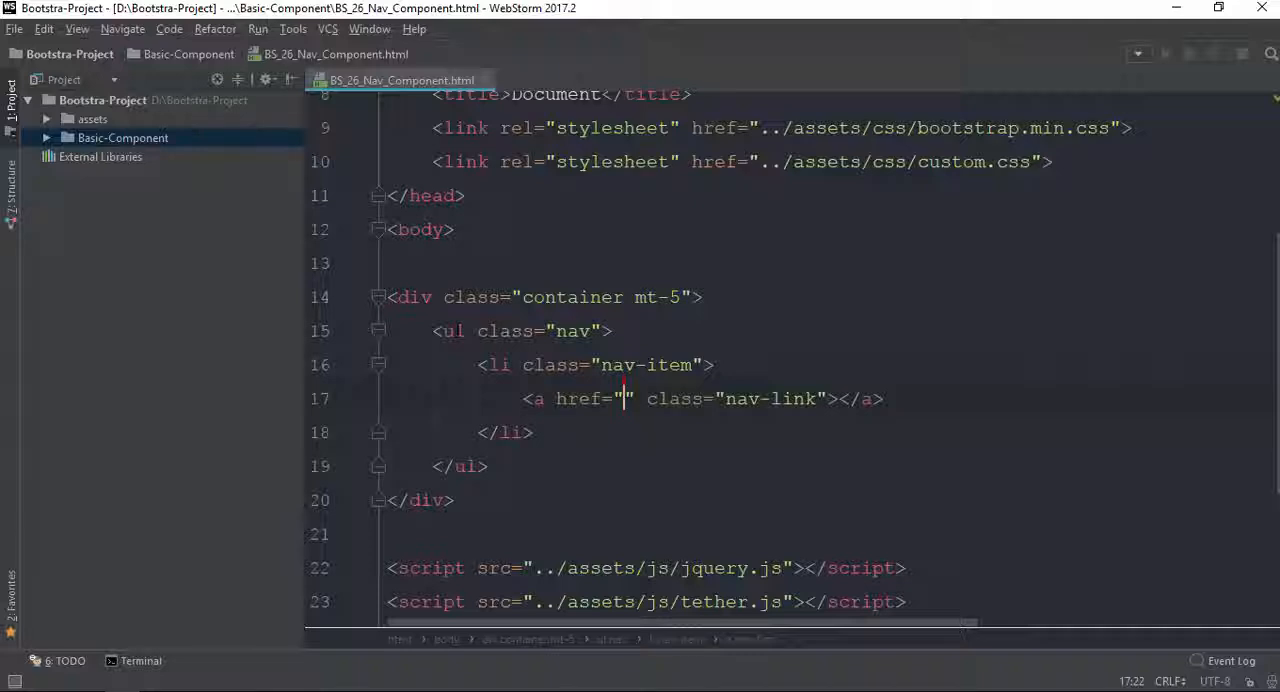
type("#")
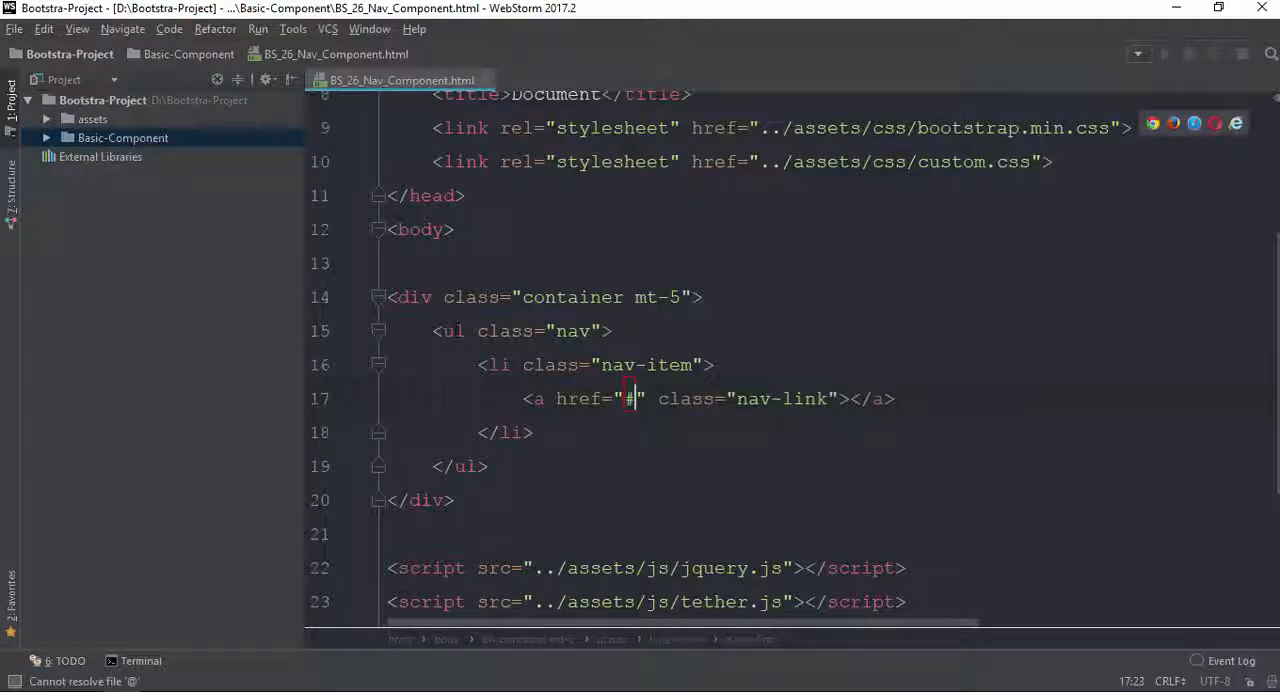
type("Home")
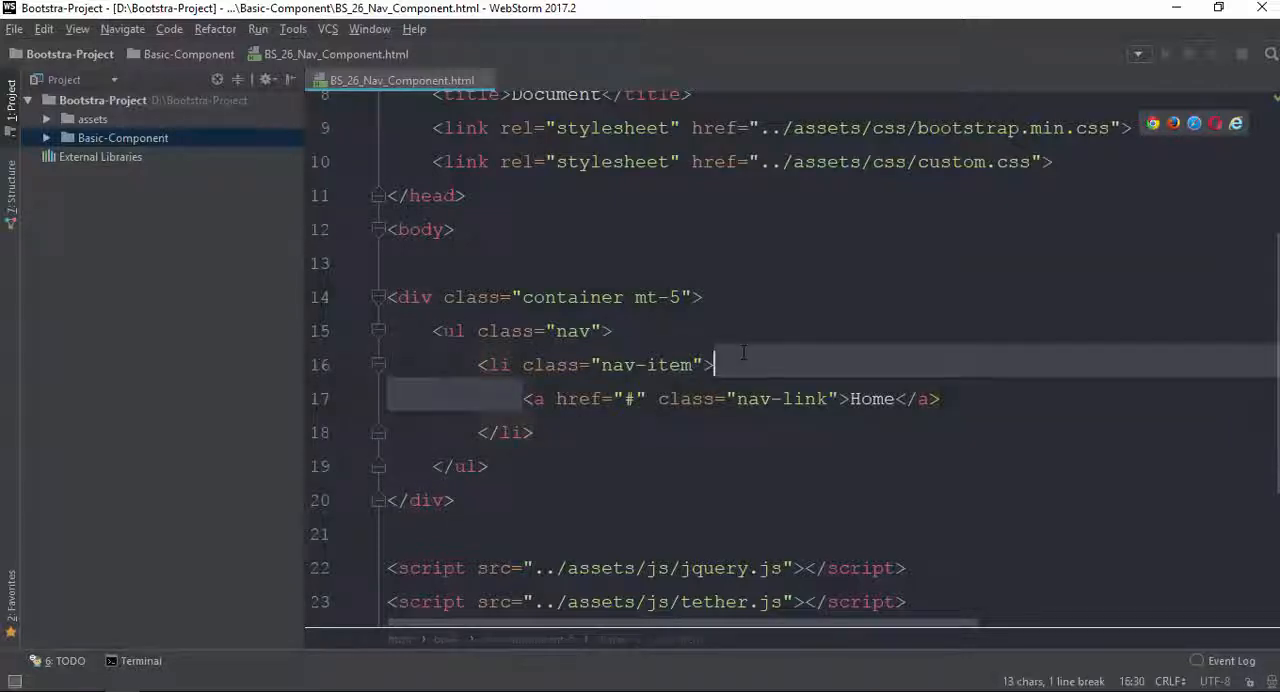
Add a second li.nav-item with an a.nav-link whose text is About
type("li")
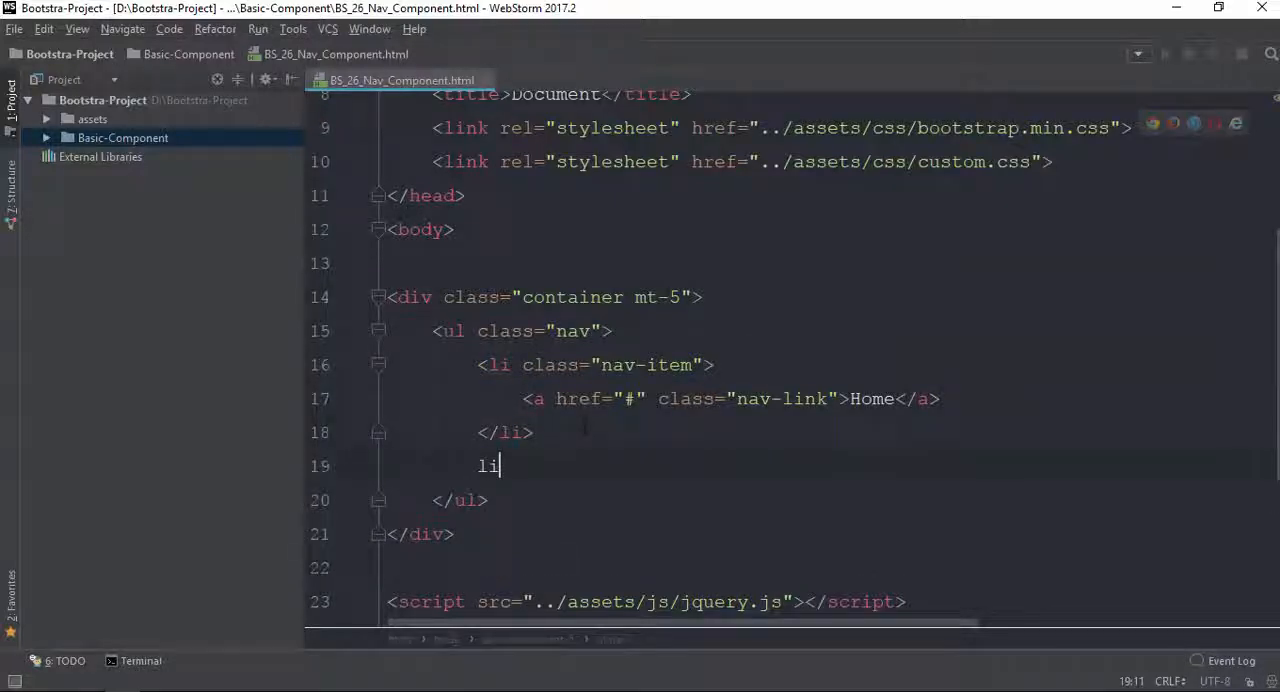
type(".nav-item\">")
type("a.navil")
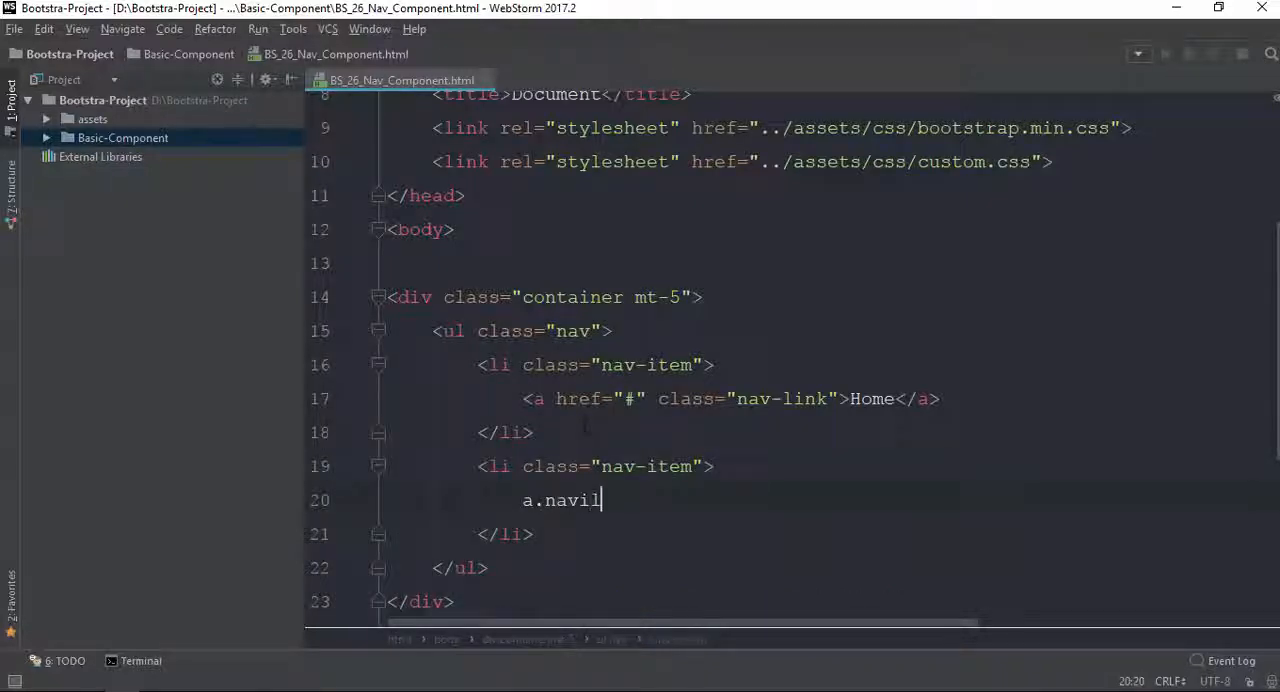
type("-l")
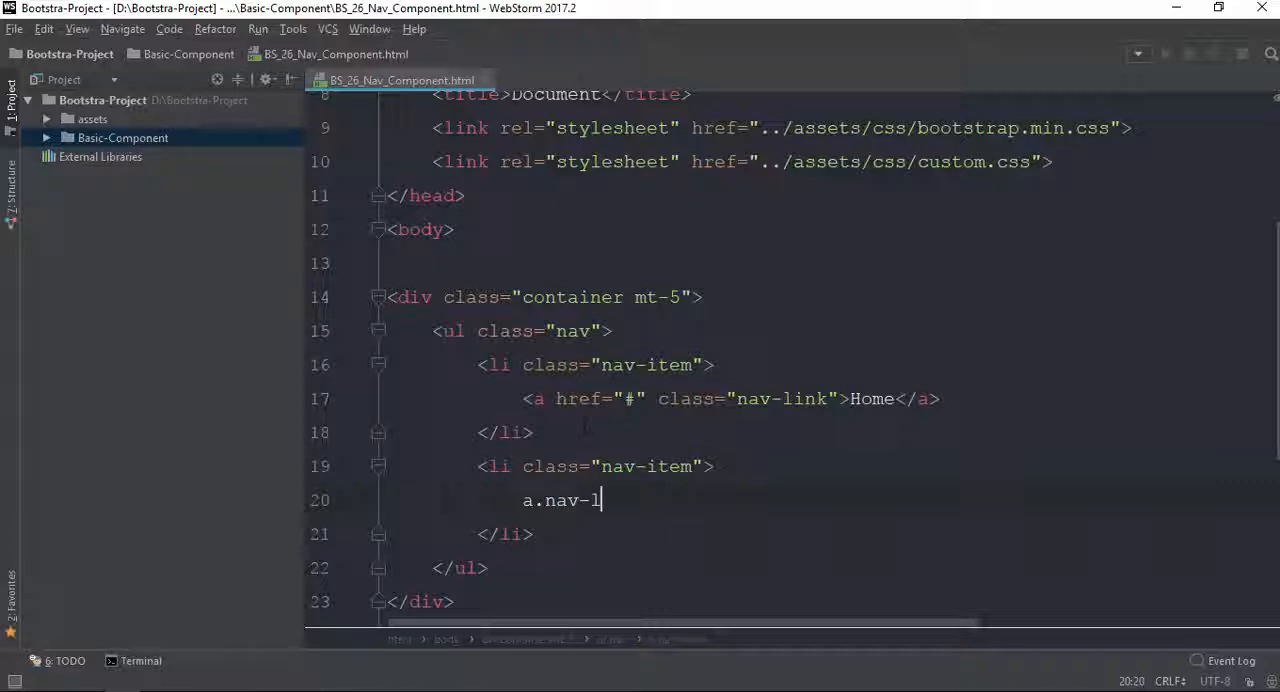
key("Tab")
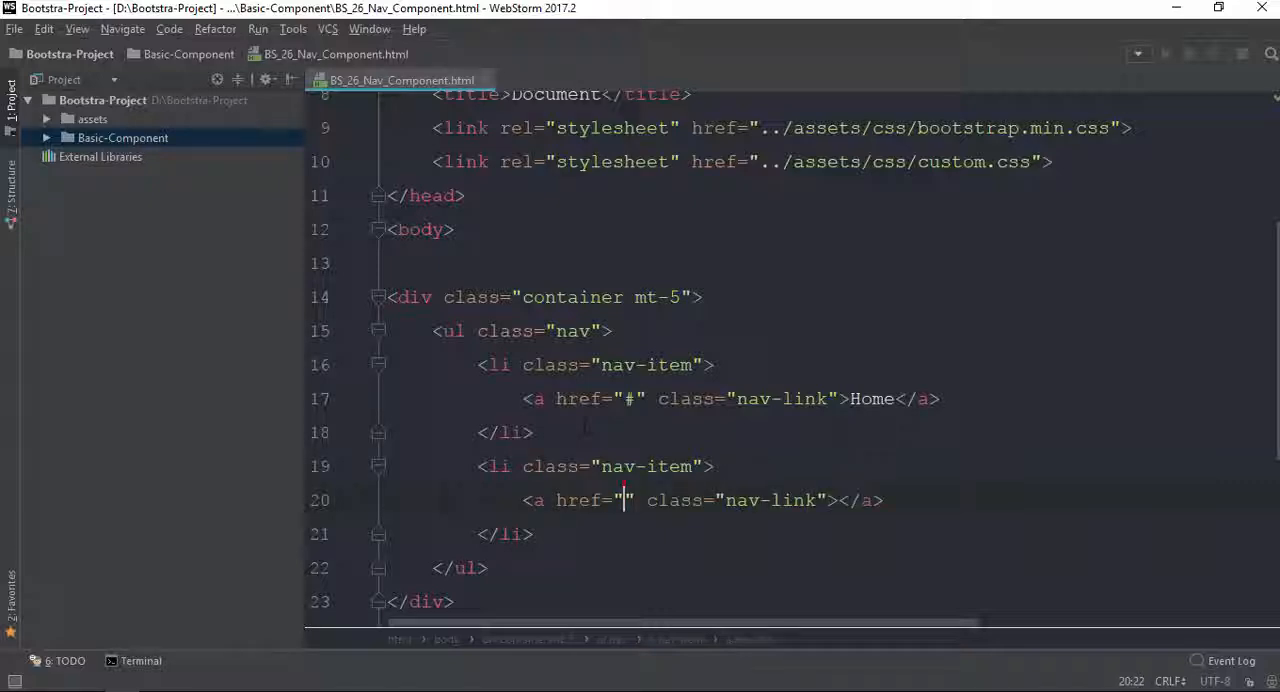
type("bo")
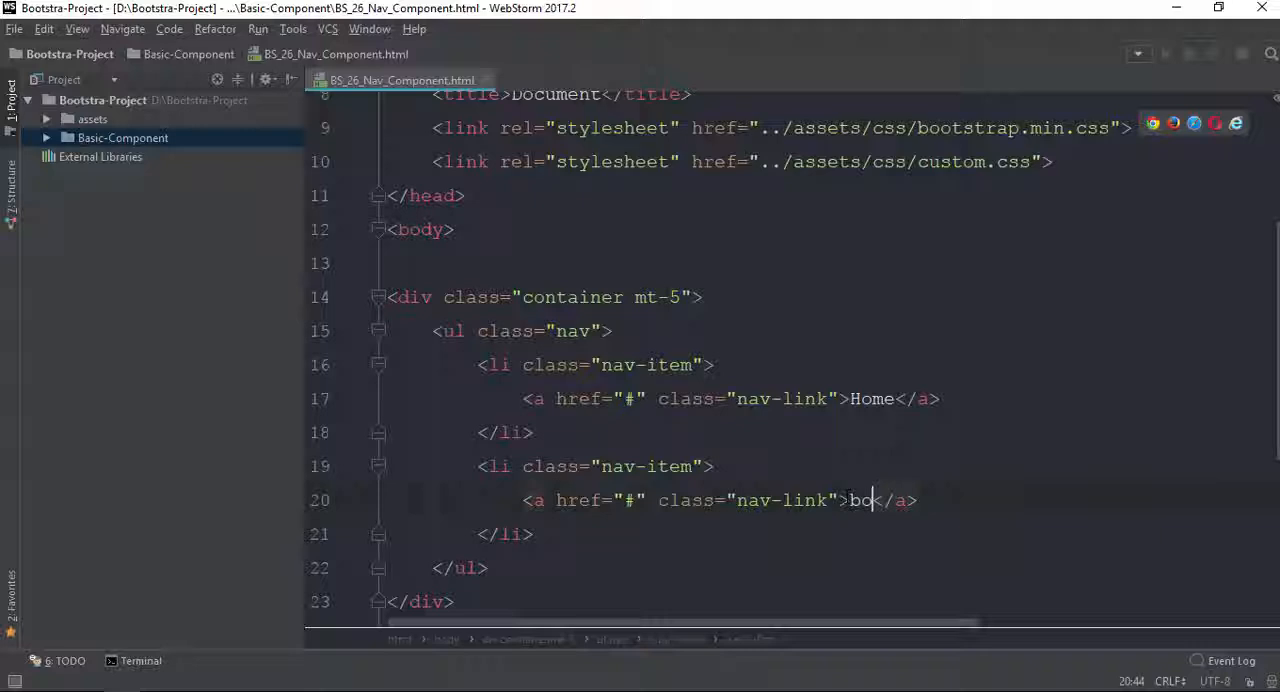
type("About")
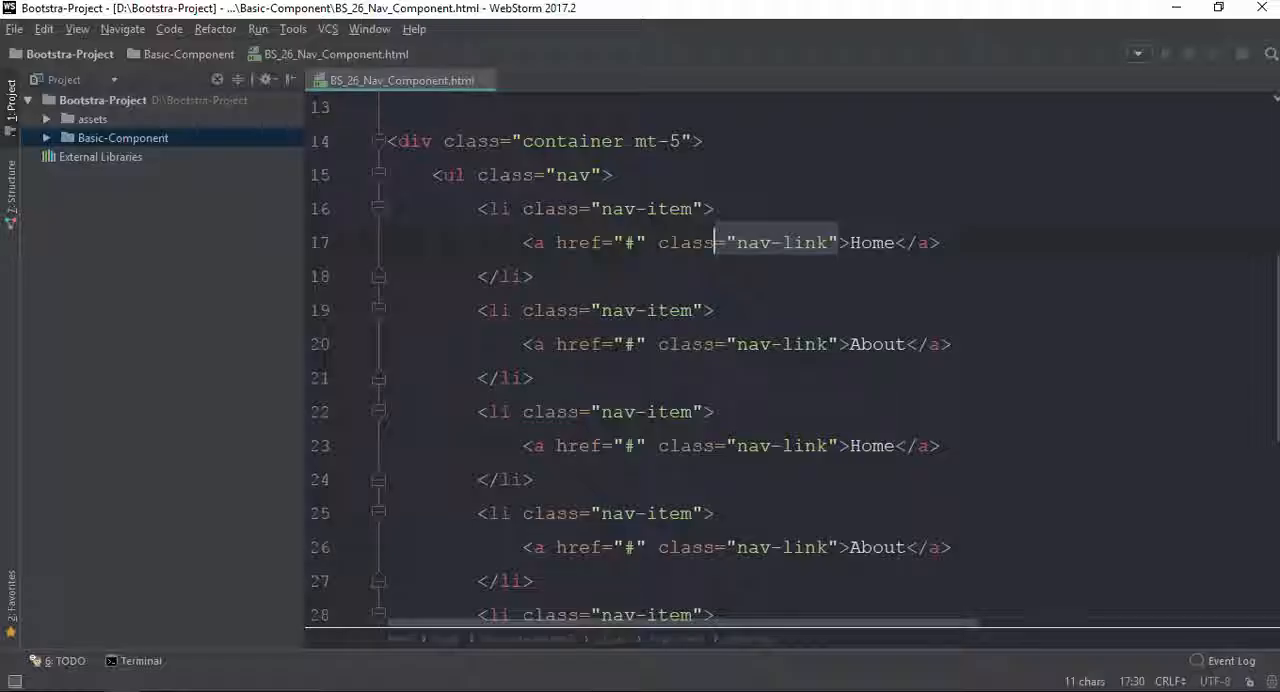
Move the active class from the About link onto its li.nav-item
type("ac")
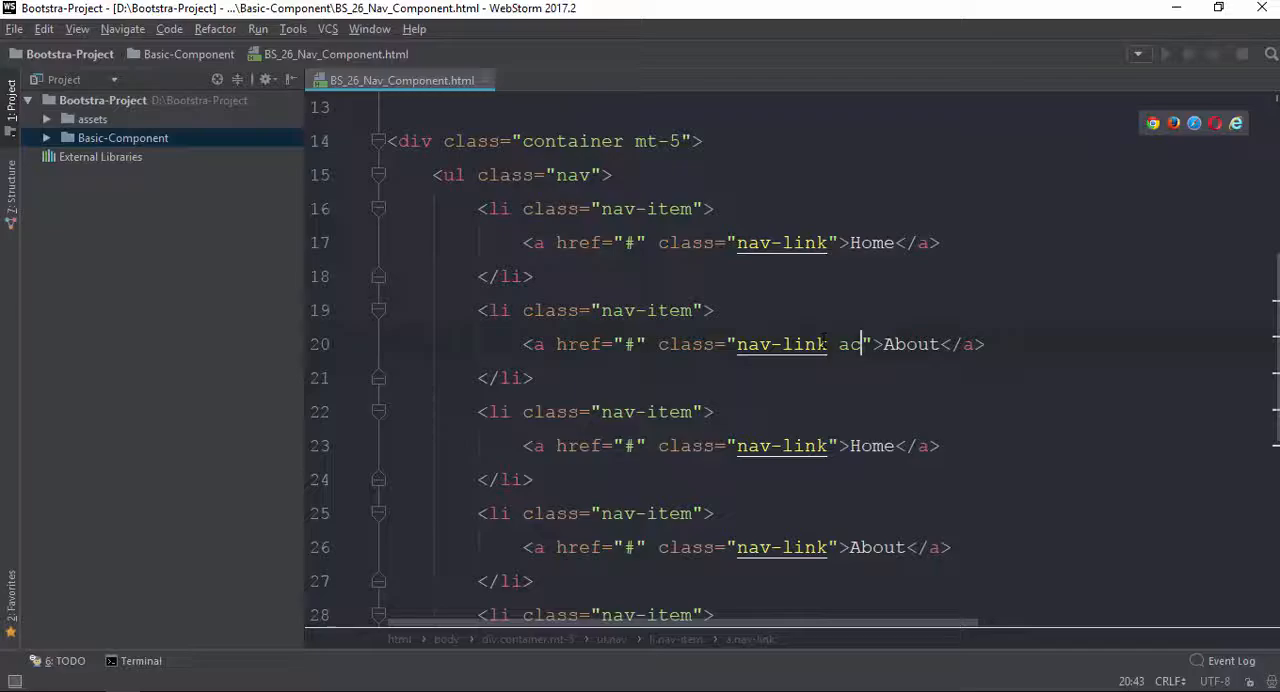
key("alt+tab")
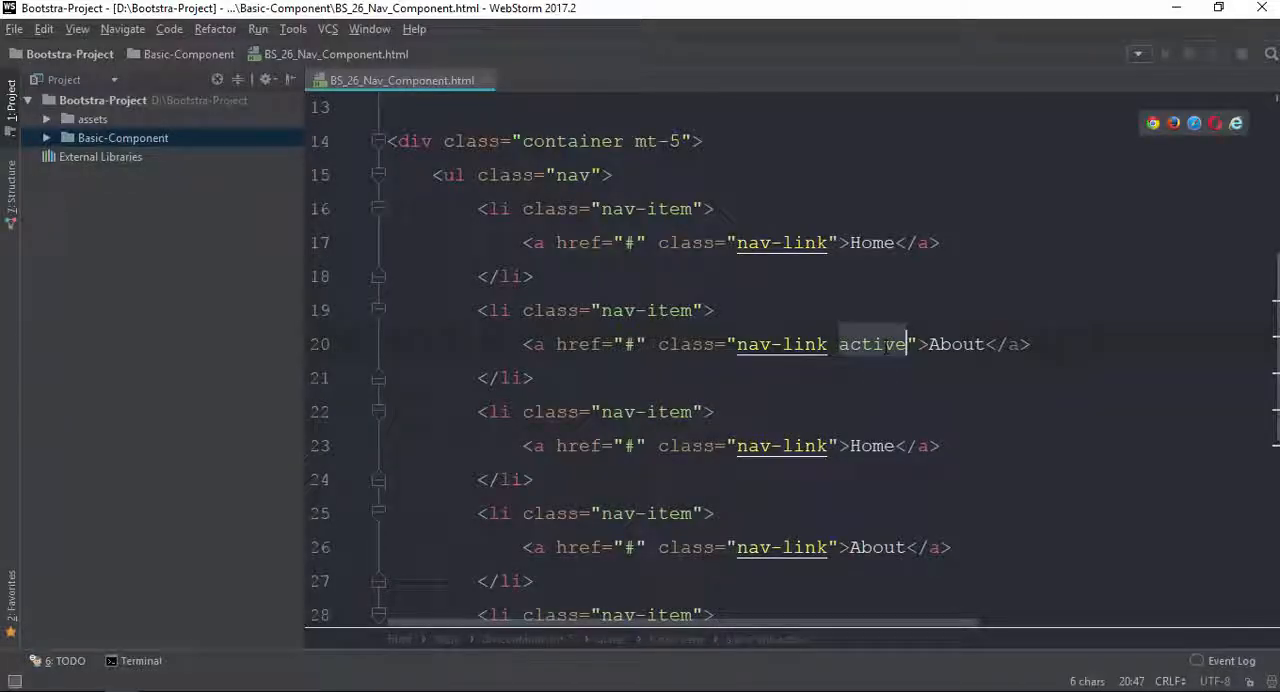
key("BackSpace")
type(" active")
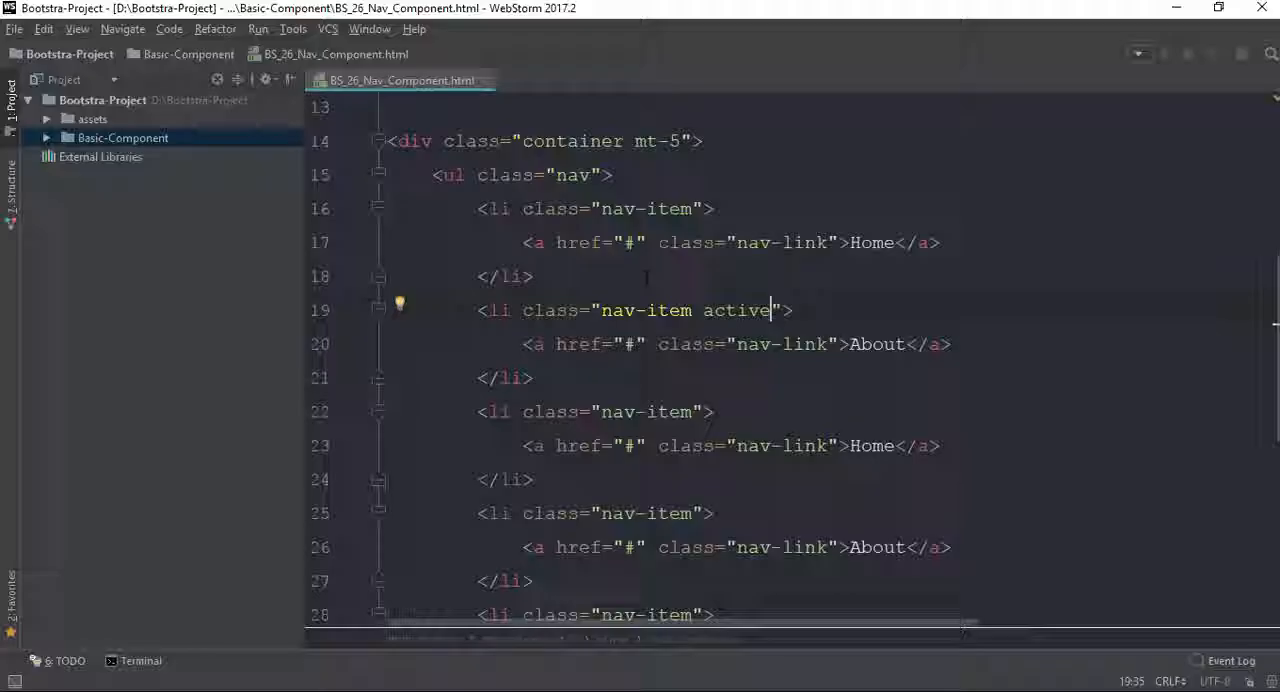
key("BackSpace")
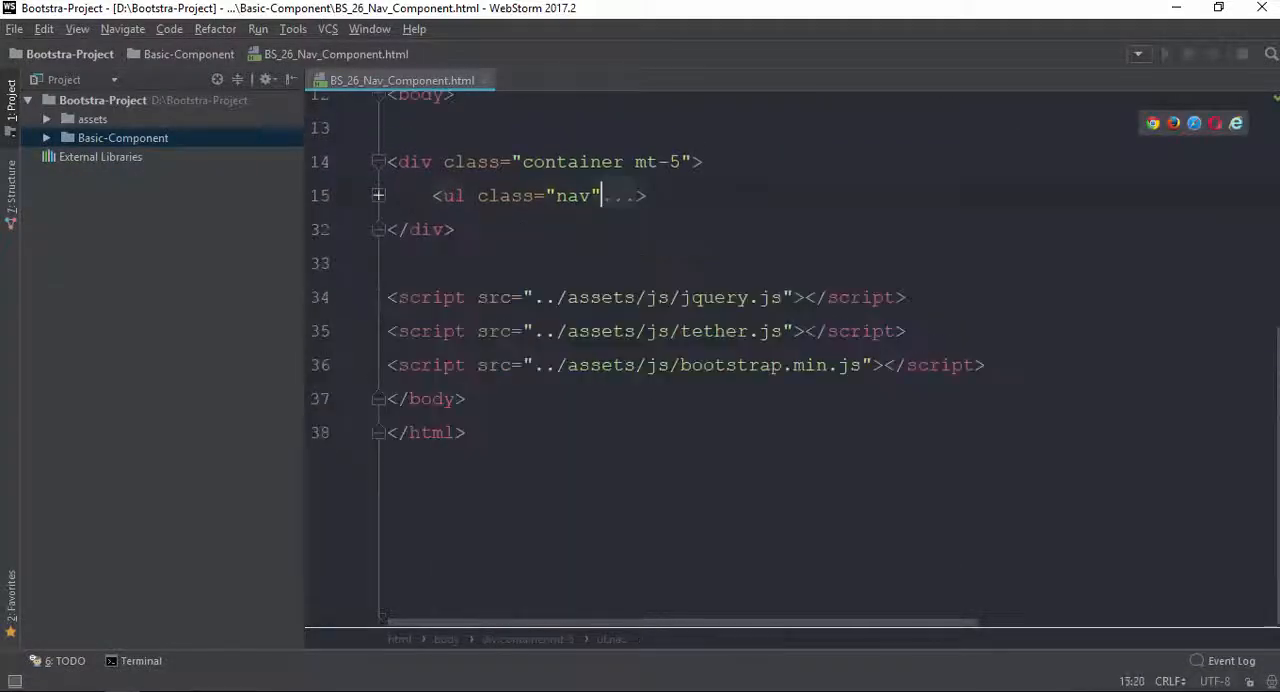
Add a div.w-100 divider below the nav list, discarding a half-typed ul shorthand
key("Enter")
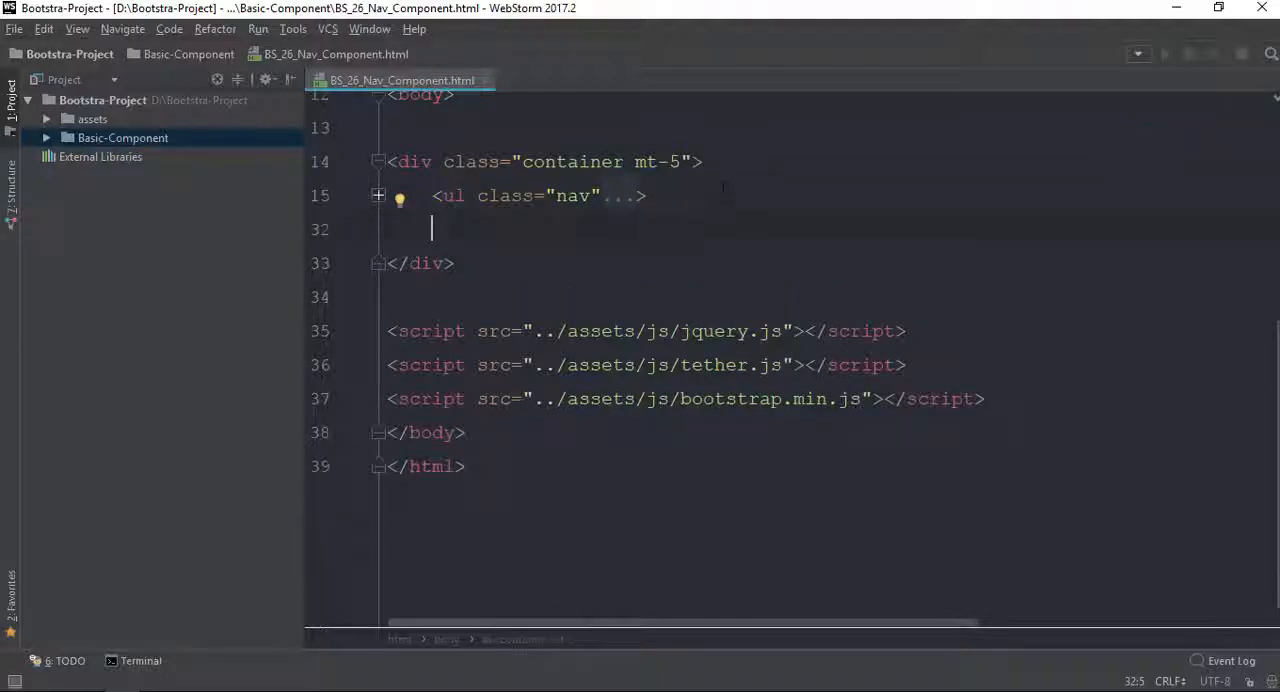
type(".w-")
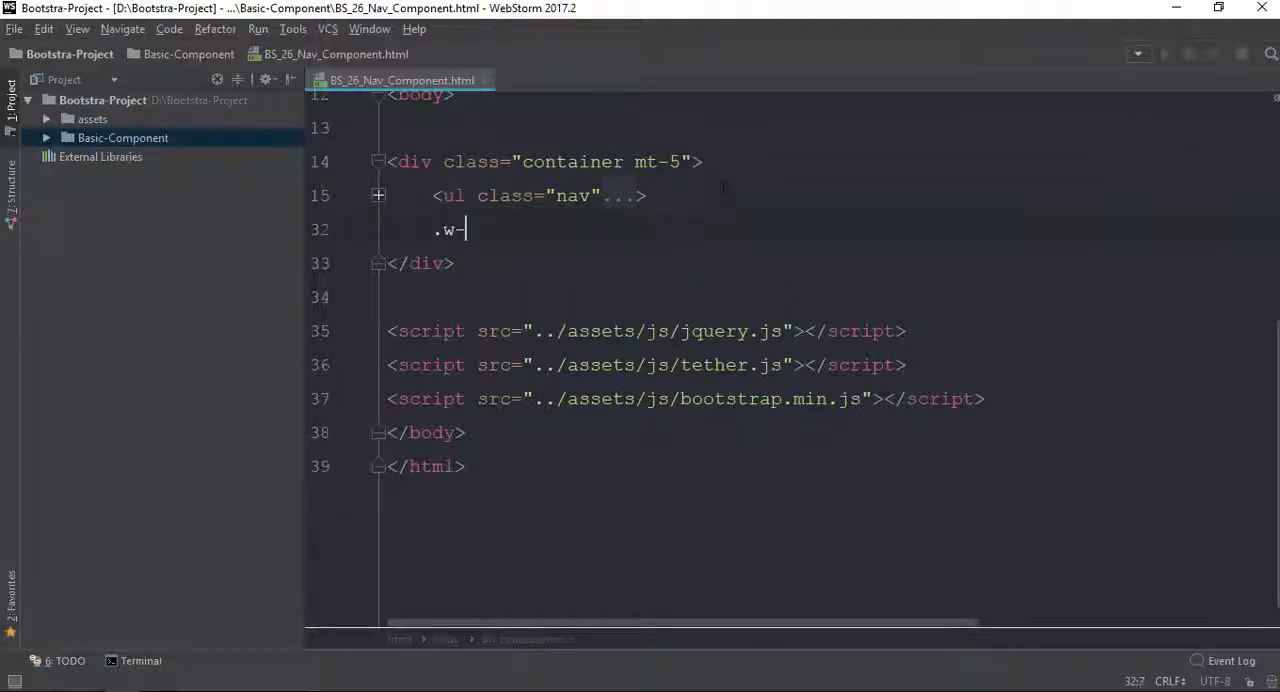
type("div class=\"w-100\"></div>")
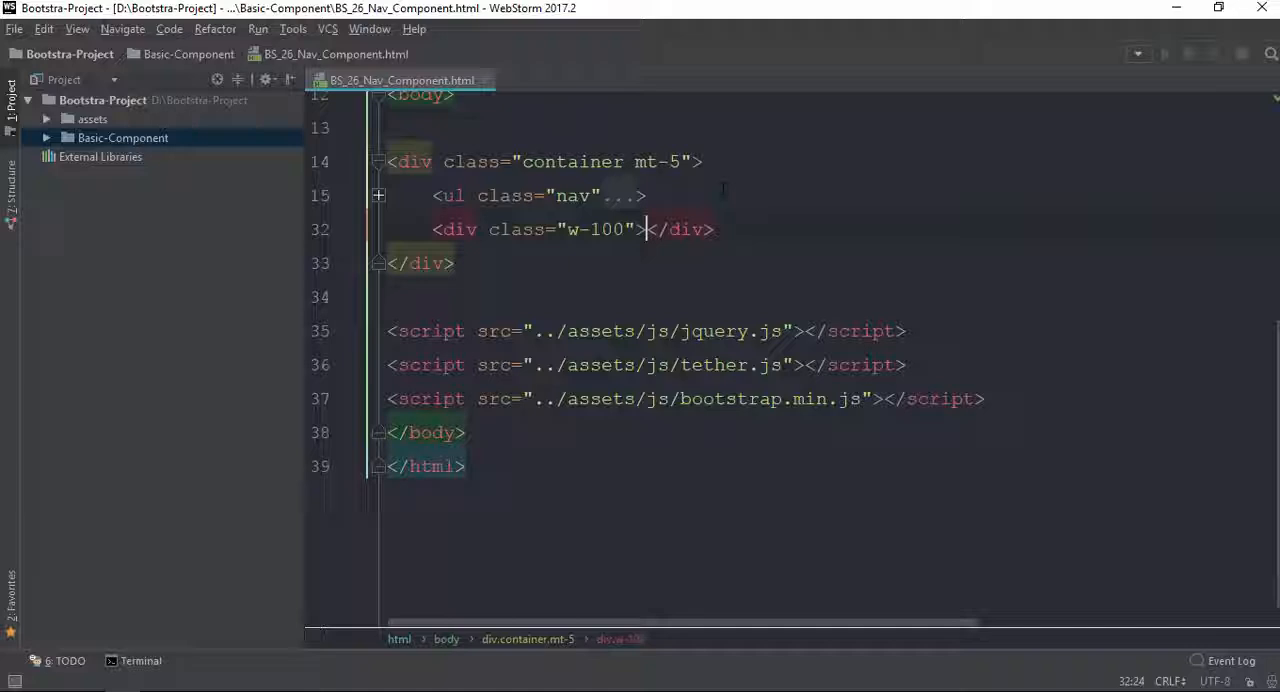
key("Enter")
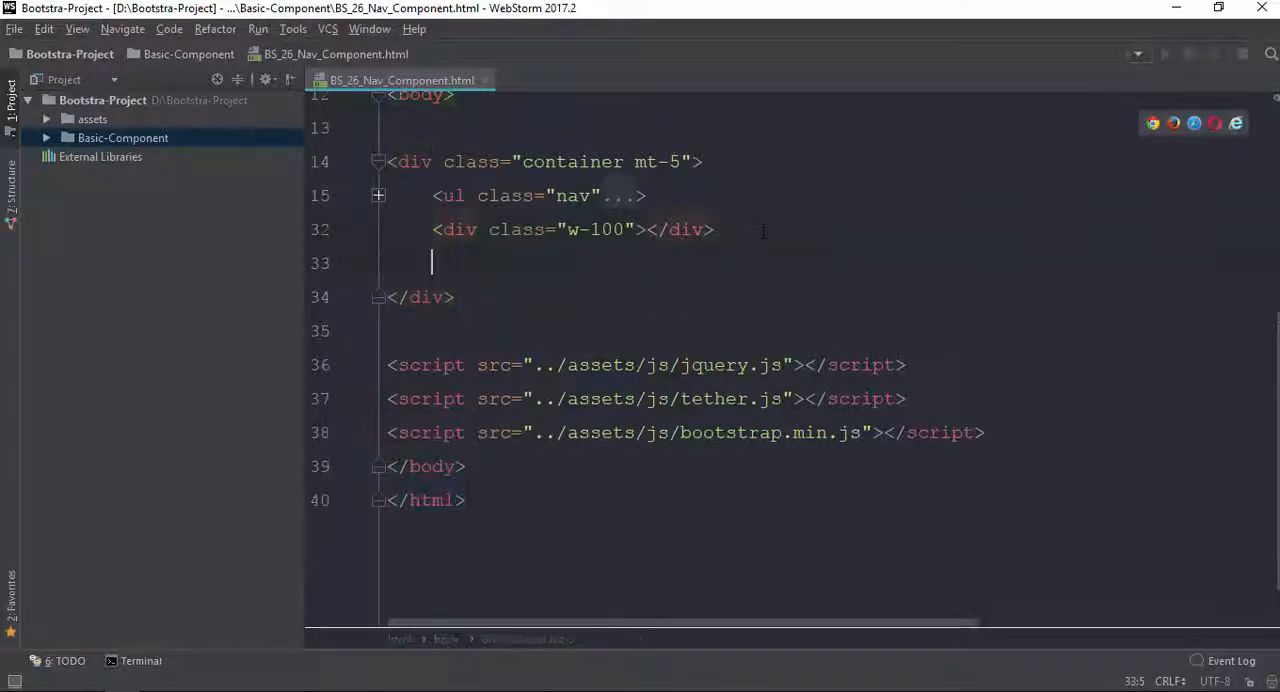
type("ul.")
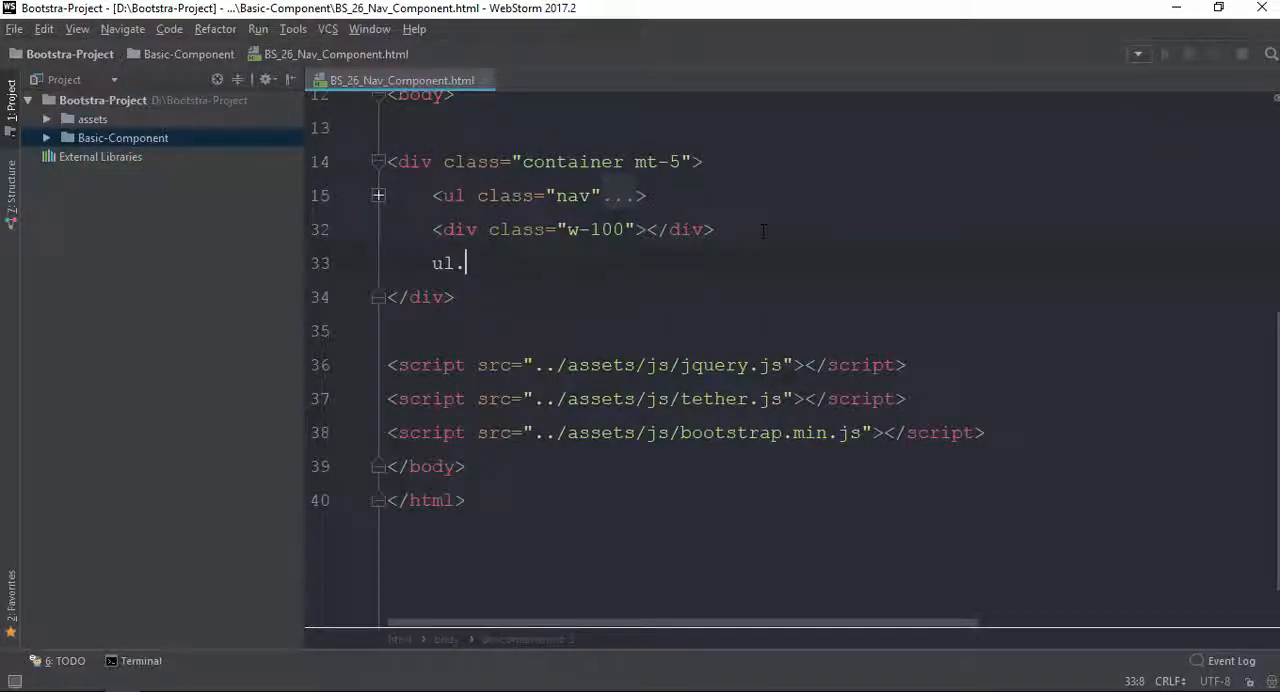
key("BackSpace")
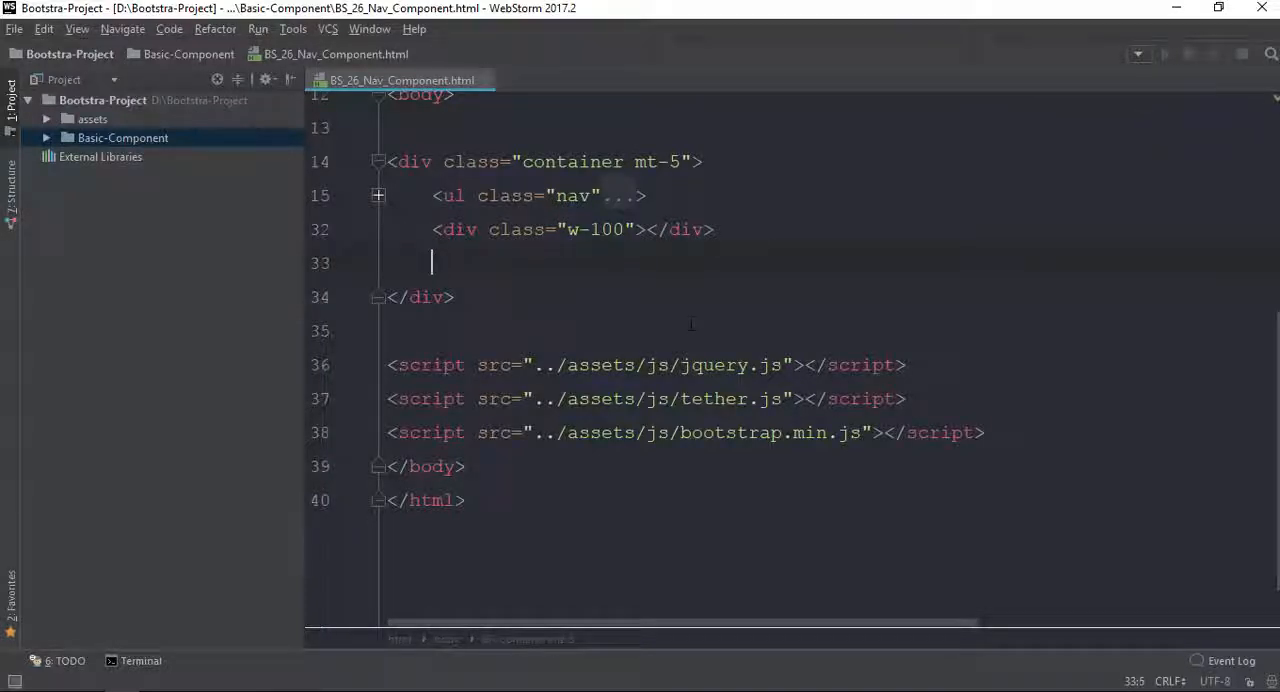
Add a div.nav containing an a.nav-link with text Home, then head to the browser
type(".")
type("a")
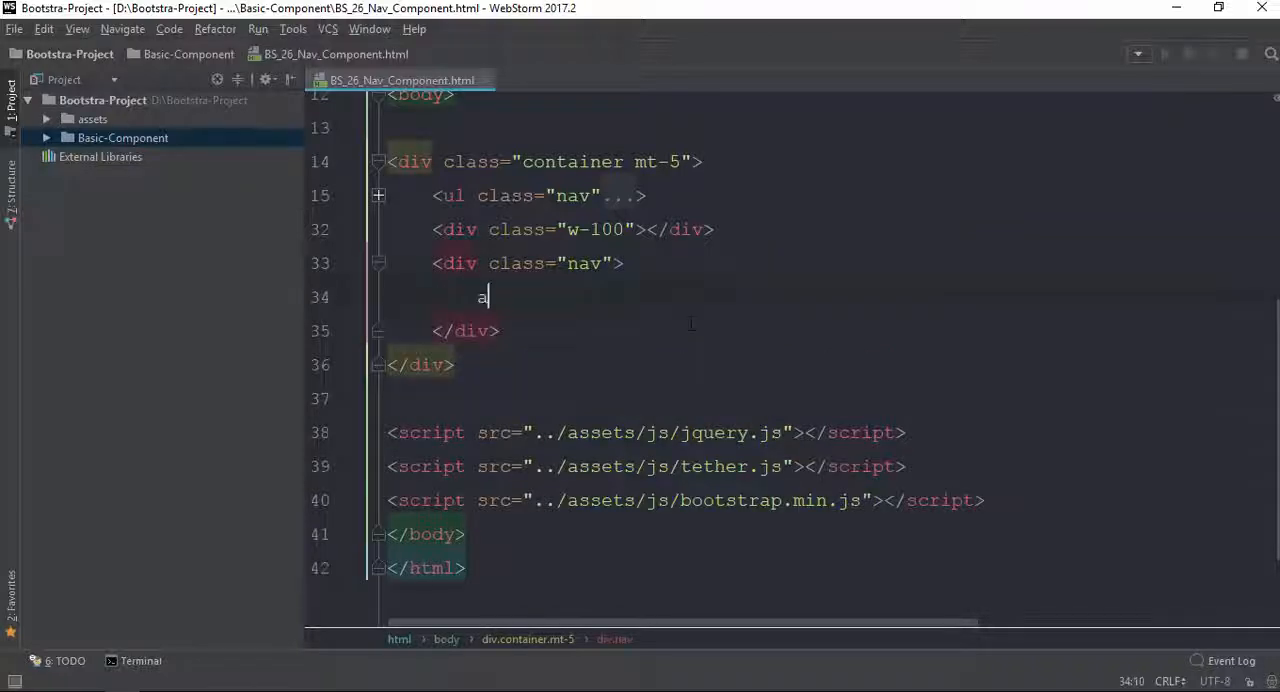
type(".nav-link")
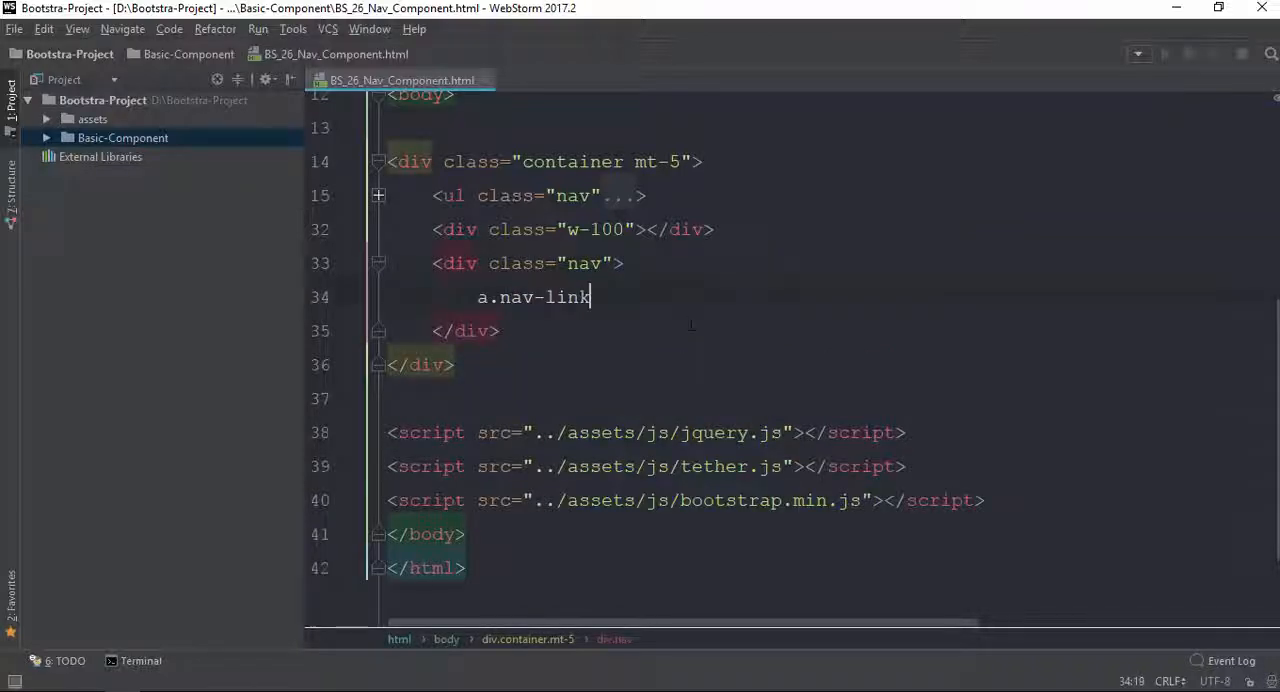
key("Tab")
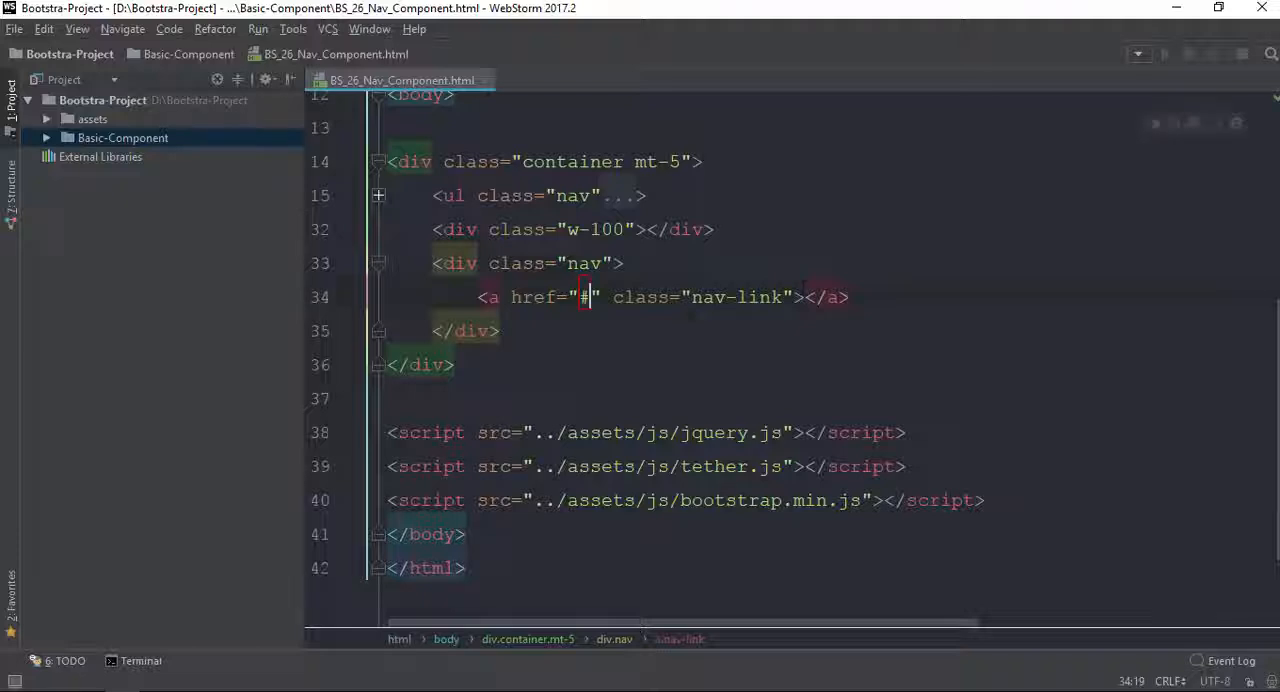
type("HOme")
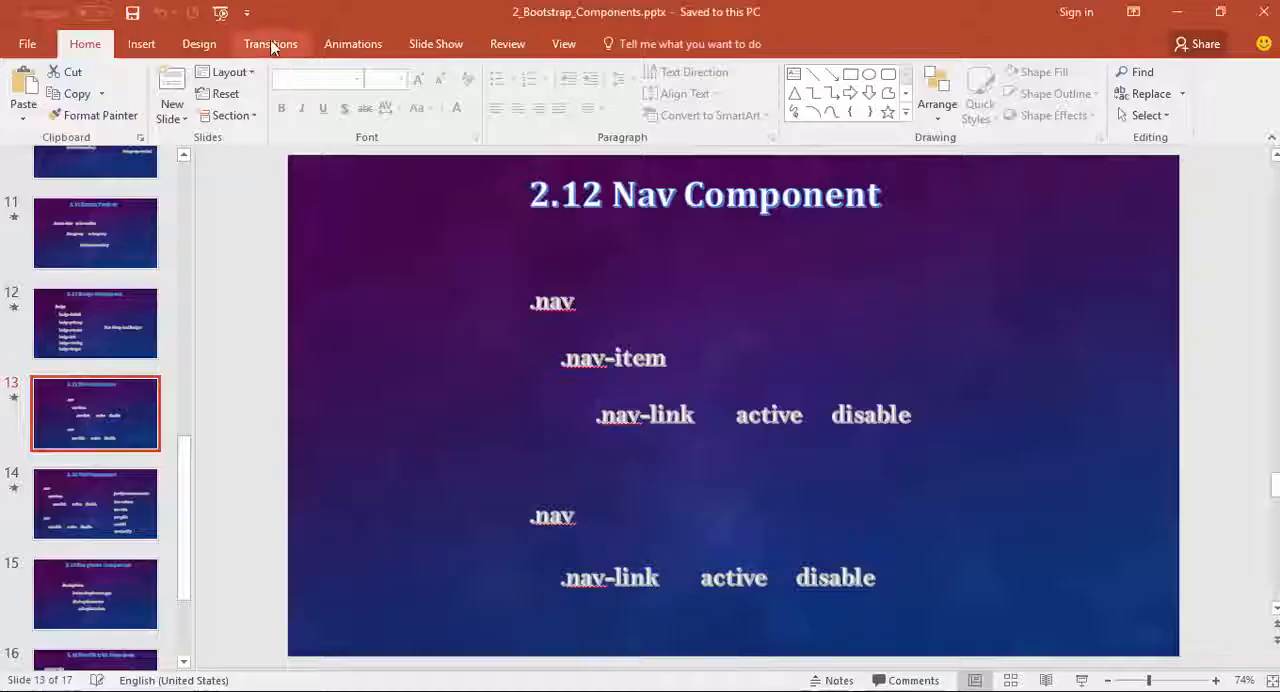
key("alt+tab")
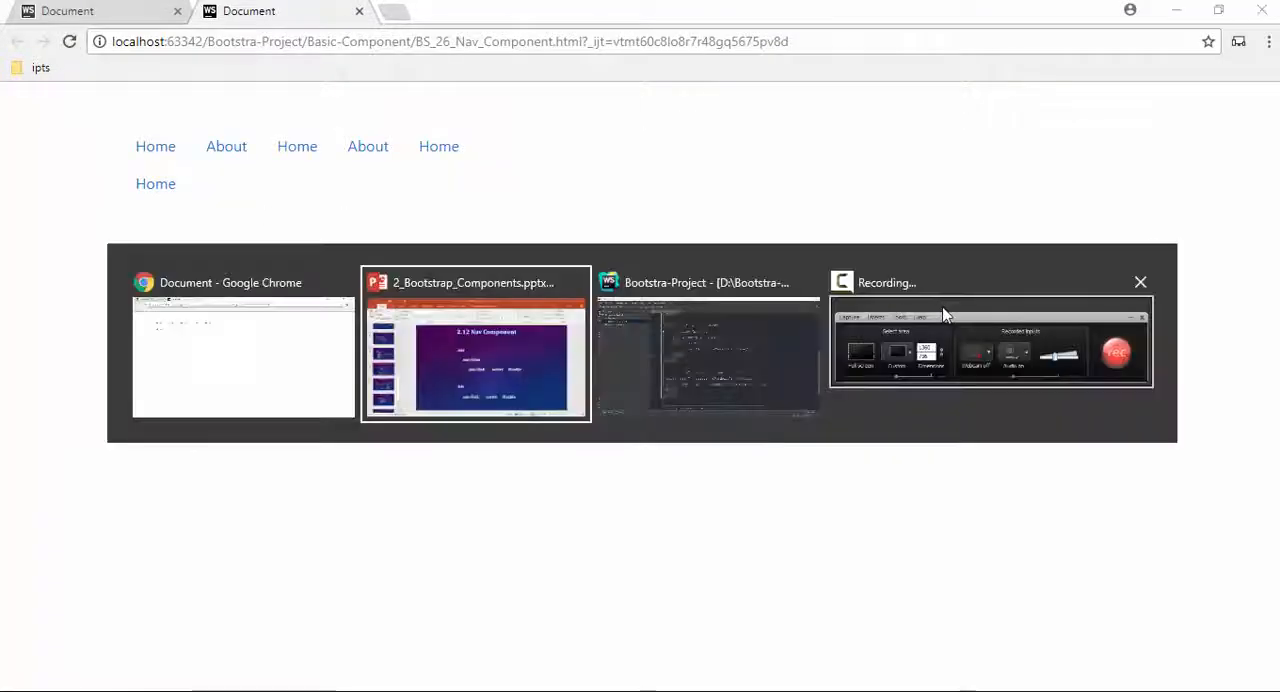
View the second row of Home links in Chrome and return to the nav markup in WebStorm
left_click(708, 350)
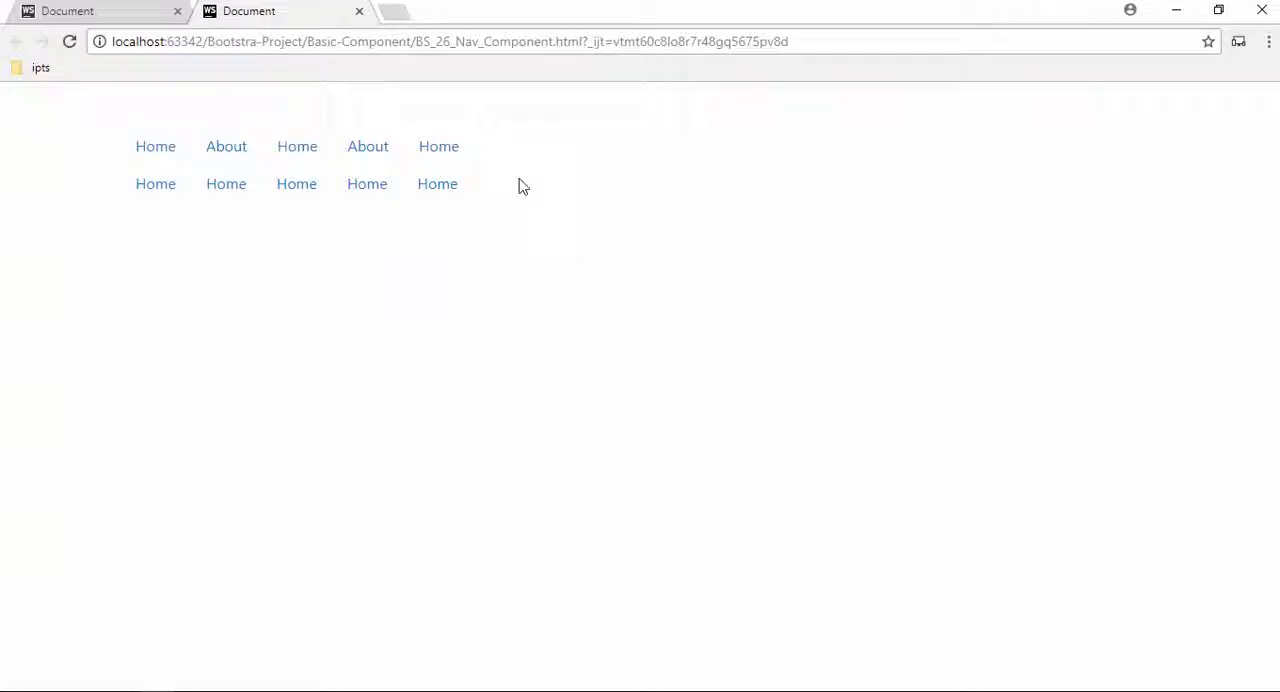
mouse_move(682, 270)
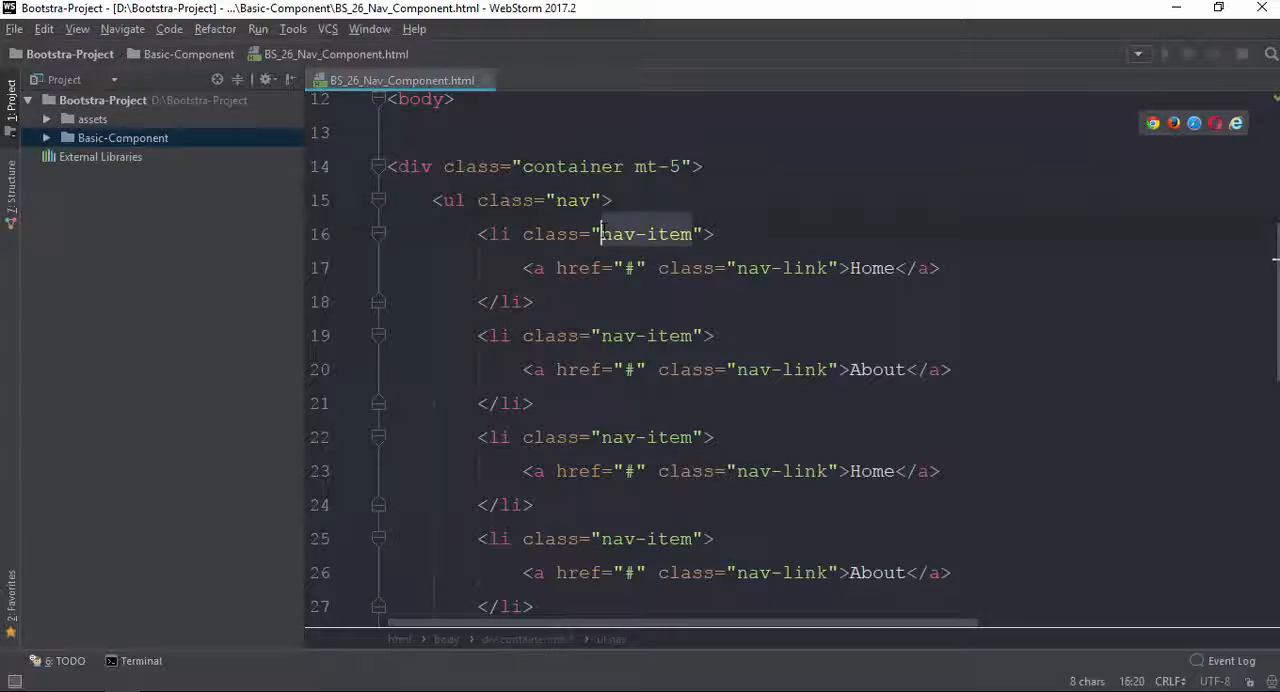
left_click(812, 268)
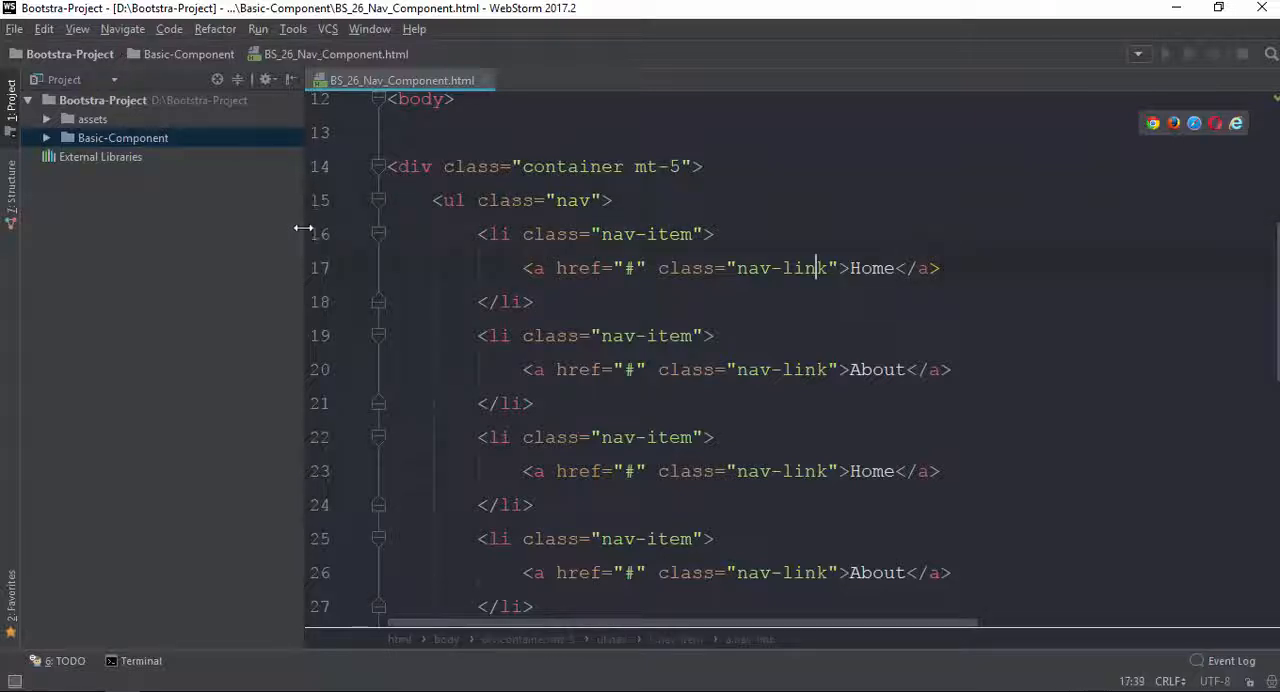